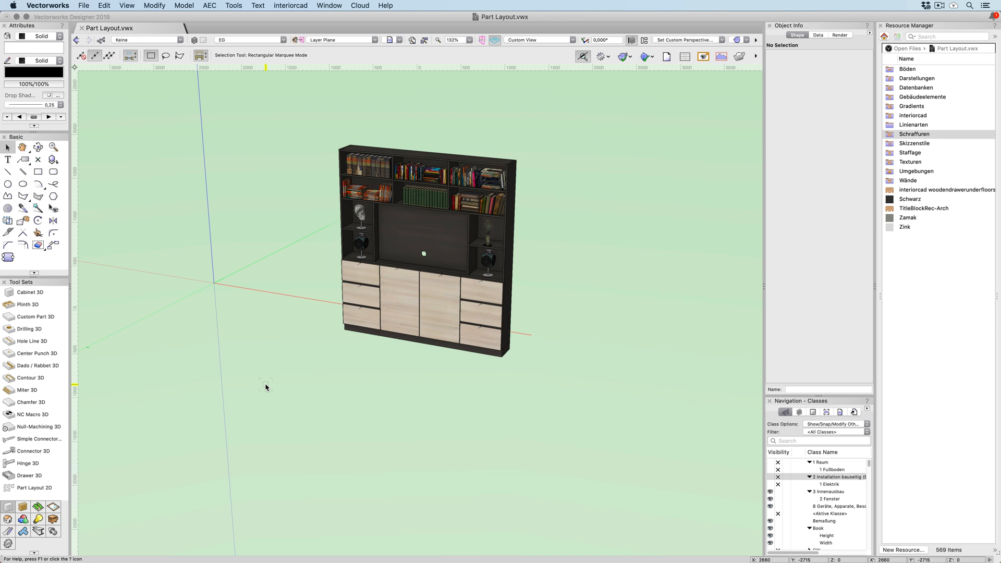
pyautogui.moveTo(310, 324)
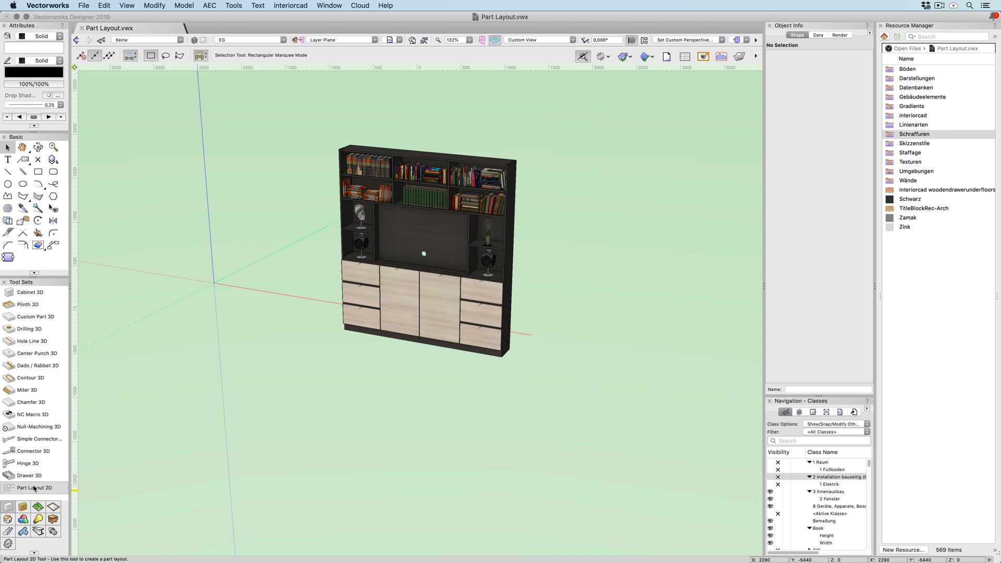
# - Activate the Part Layout 2D tool from the Tool Sets palette
pyautogui.click(29, 488)
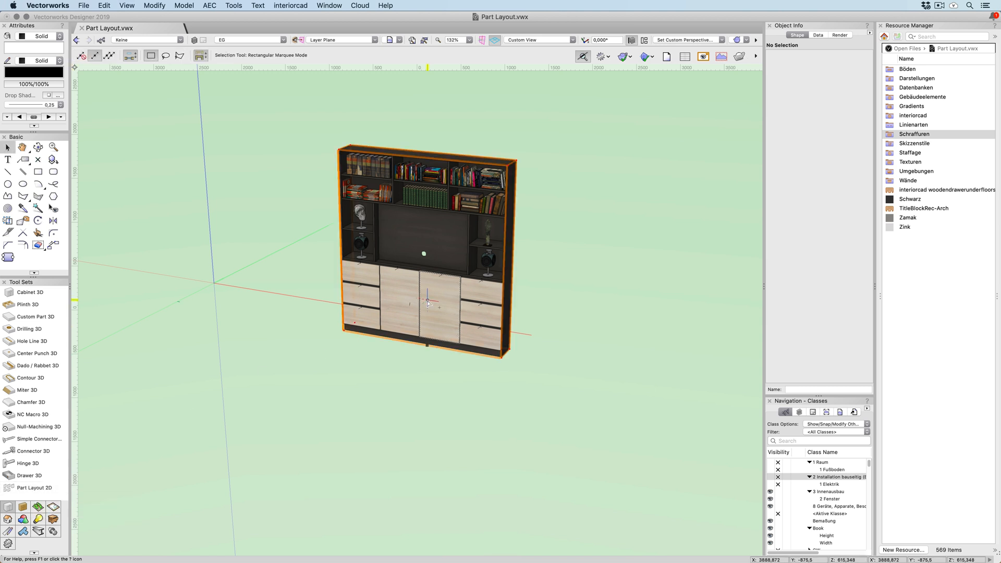
# - Pick the Korpusmöbel-6 cabinet as the source for the 2D part layout
pyautogui.click(290, 5)
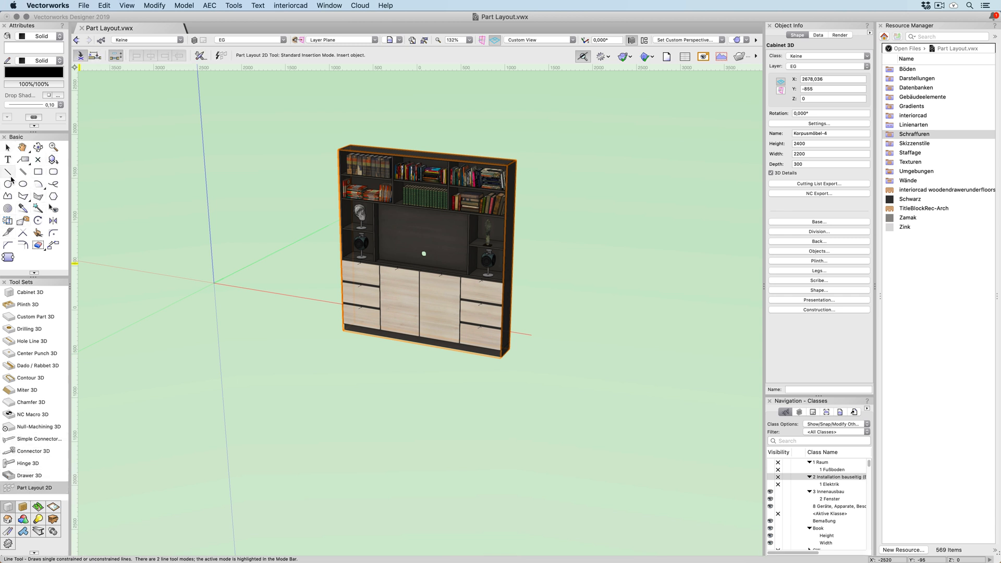
pyautogui.moveTo(222, 57)
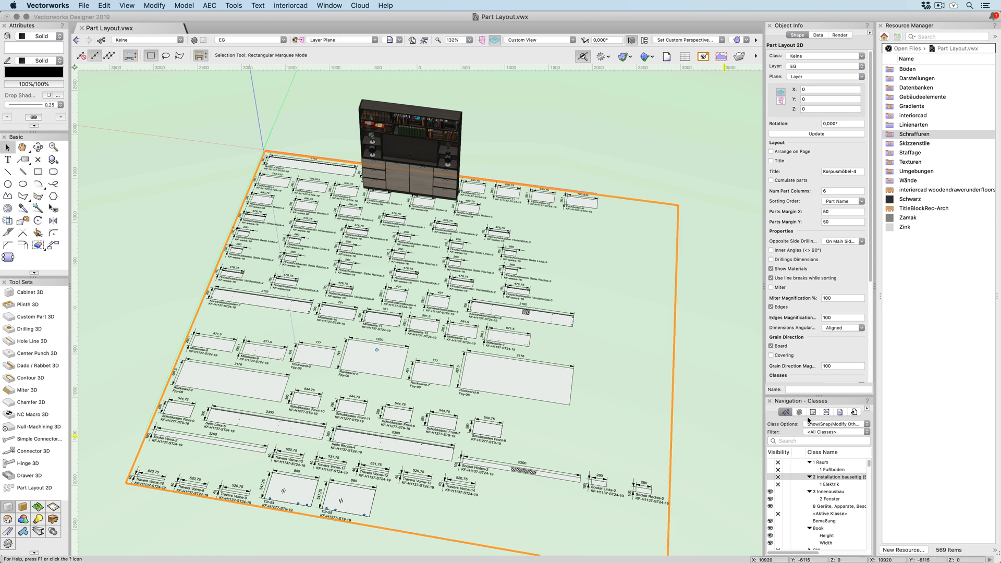
# - View sheet layer Lay-1 in the Navigation palette, then return to design layer EG
pyautogui.click(813, 412)
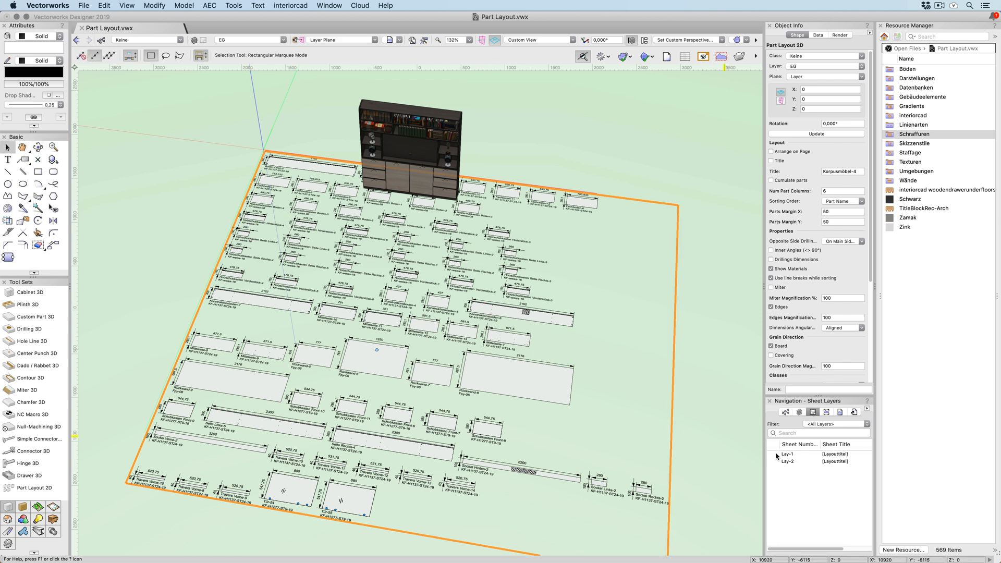
pyautogui.click(786, 454)
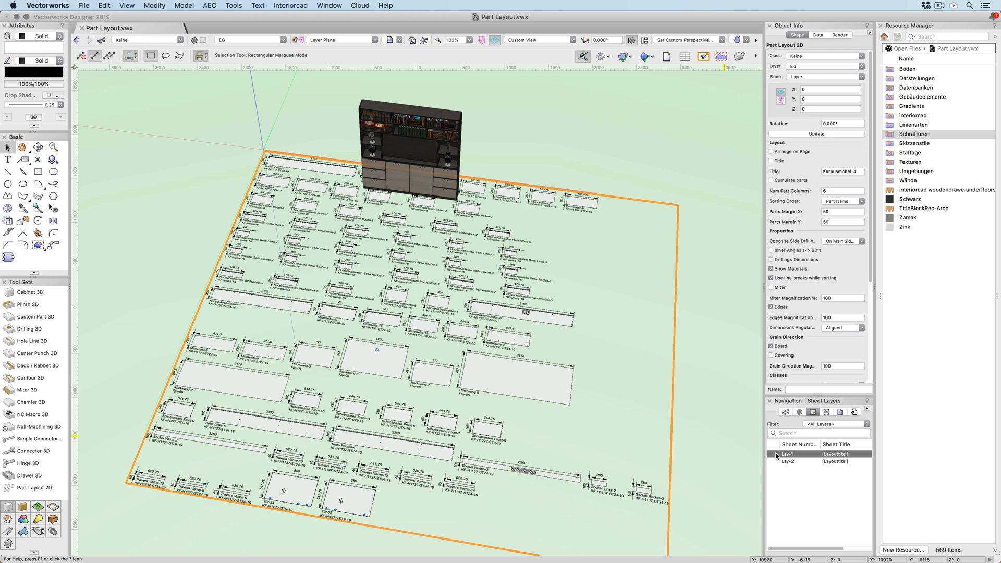
pyautogui.click(773, 454)
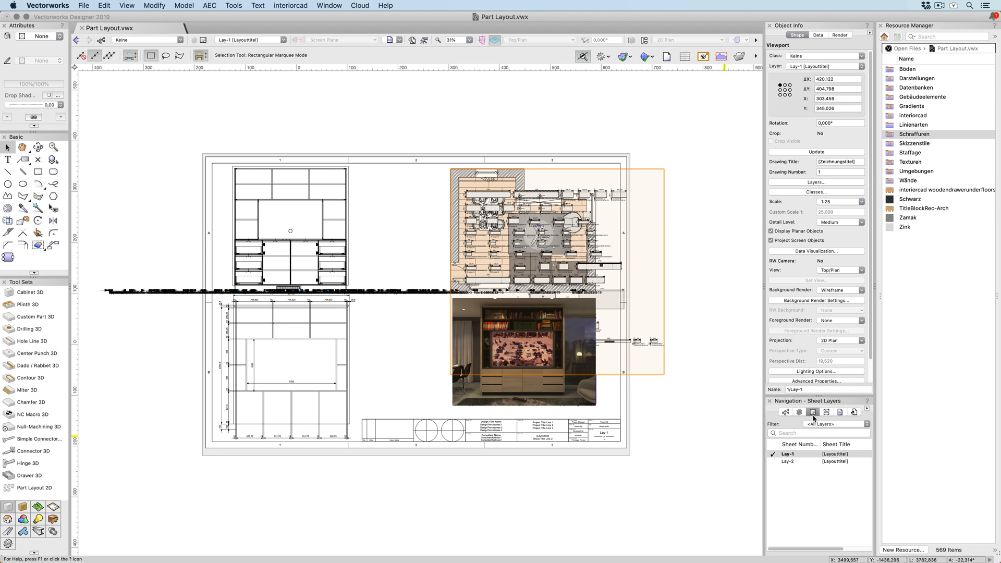
pyautogui.click(799, 412)
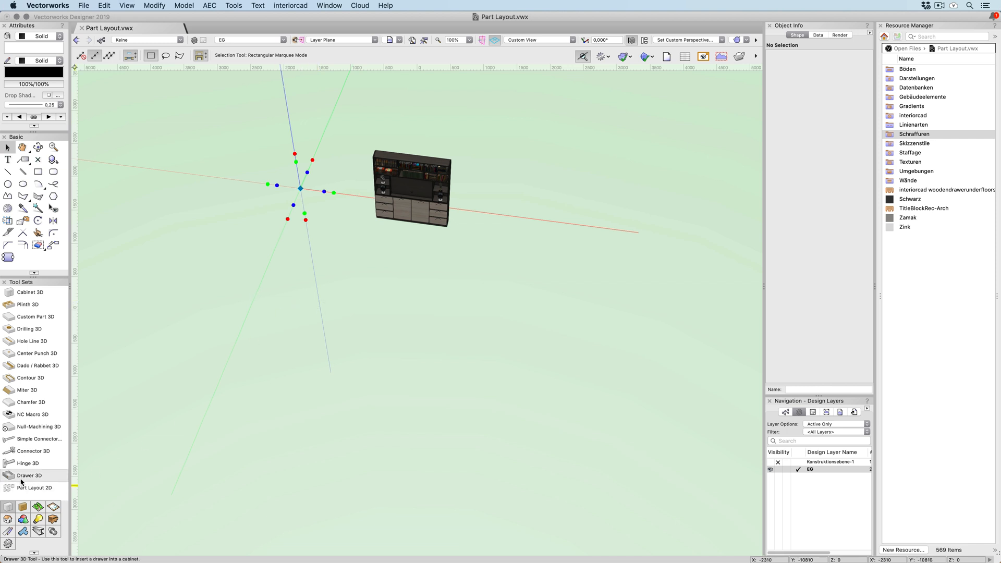
pyautogui.click(29, 475)
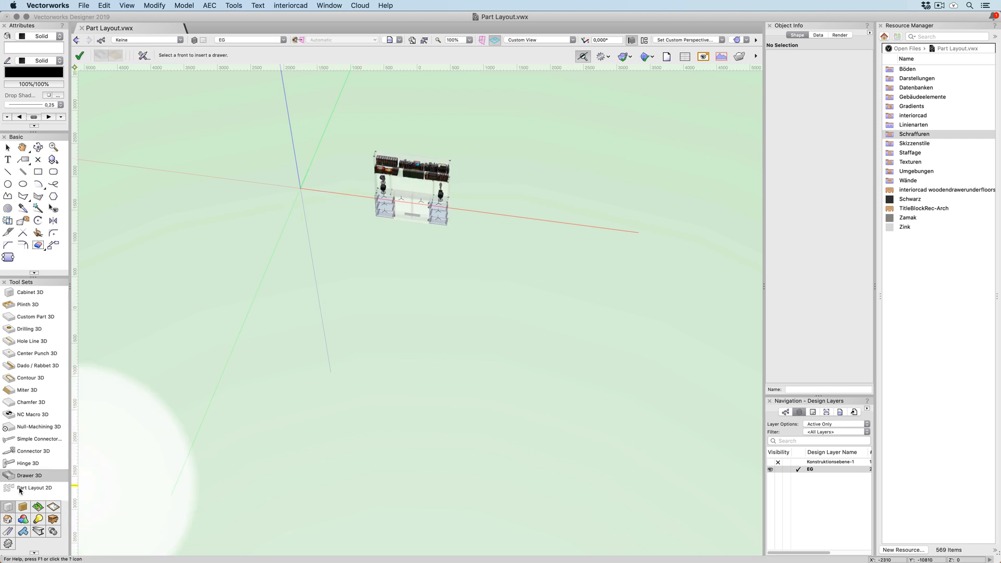
pyautogui.click(411, 188)
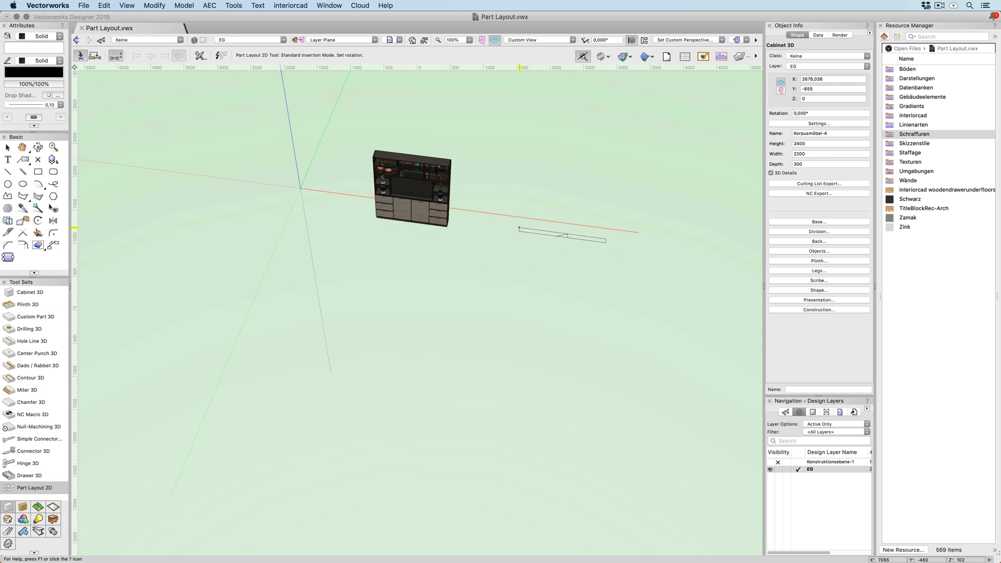
pyautogui.click(517, 228)
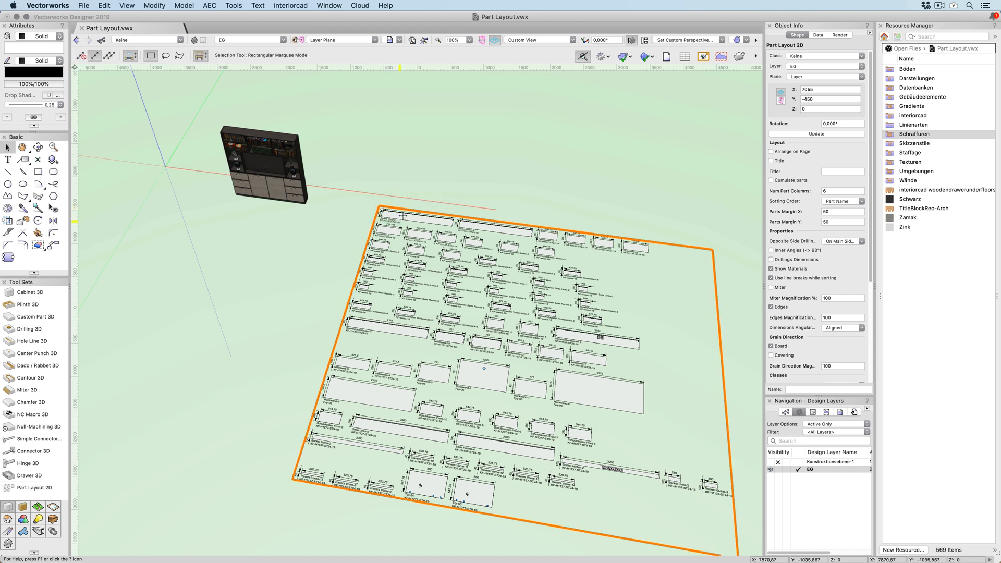
pyautogui.moveTo(410, 210)
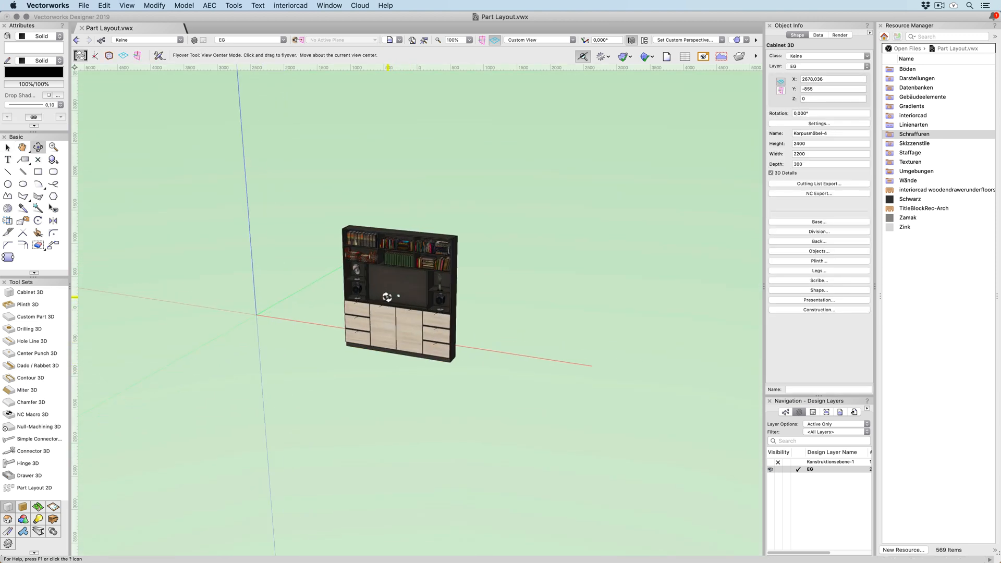
# - Select the bookshelf cabinet and choose interiorcad > Create Part Layout
pyautogui.click(399, 294)
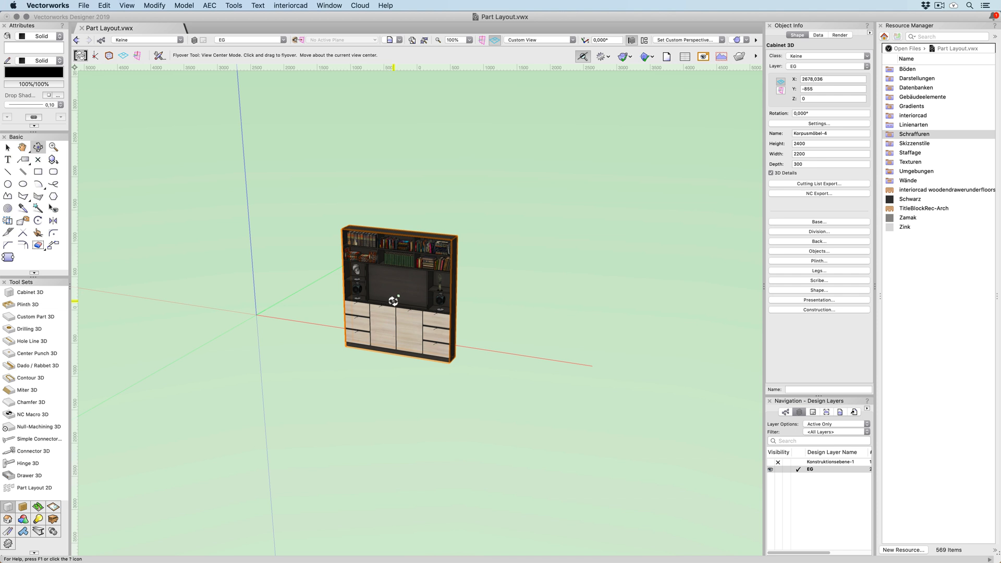
pyautogui.click(290, 5)
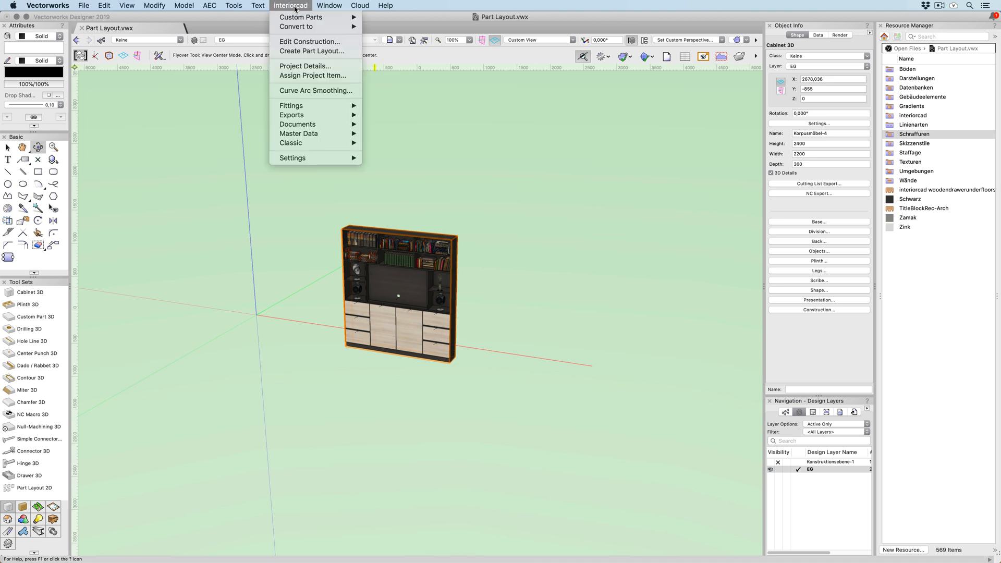
pyautogui.moveTo(312, 51)
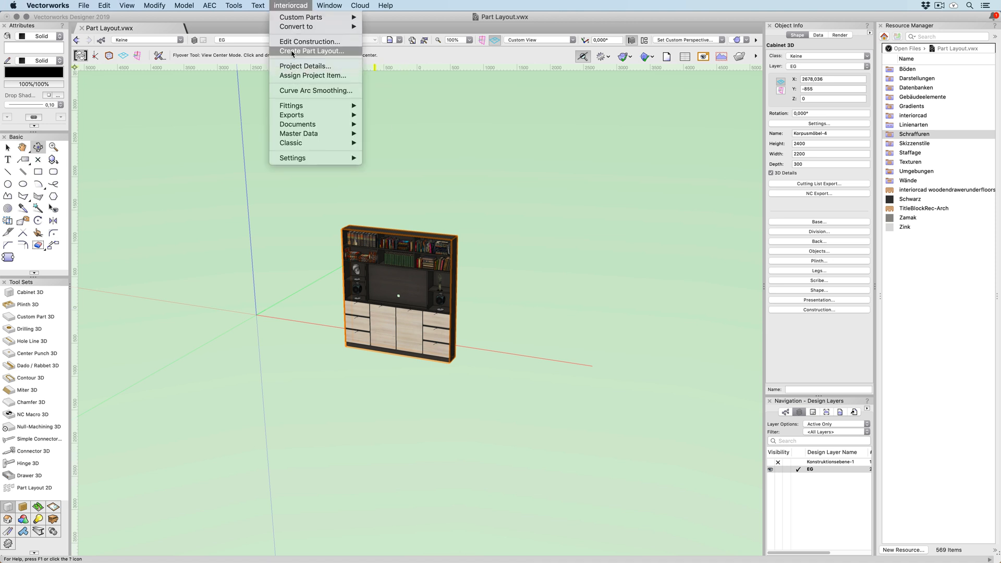
pyautogui.click(312, 51)
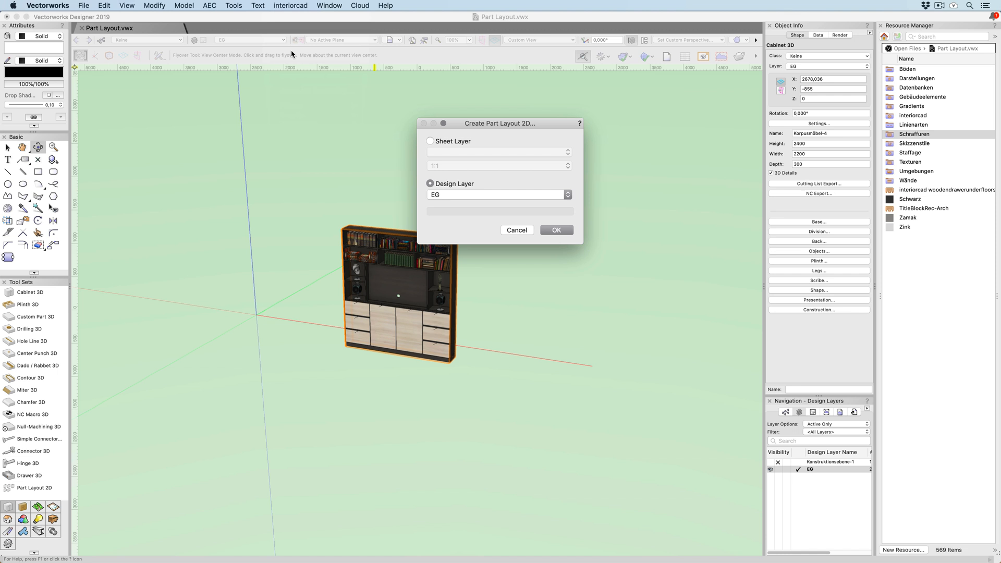
# - Place the part layout on sheet layer Lay-2 at 1:10 scale
pyautogui.click(431, 141)
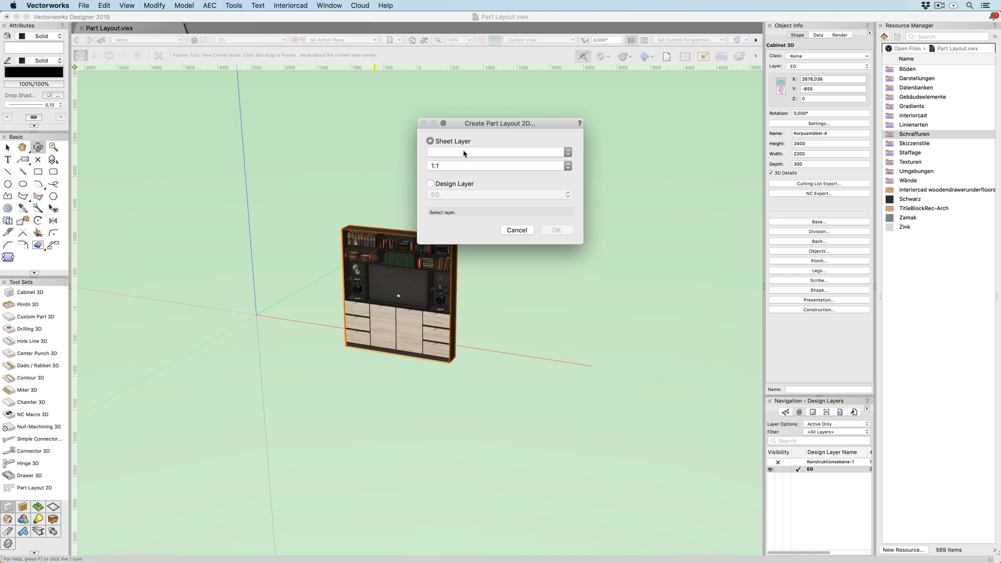
pyautogui.click(498, 152)
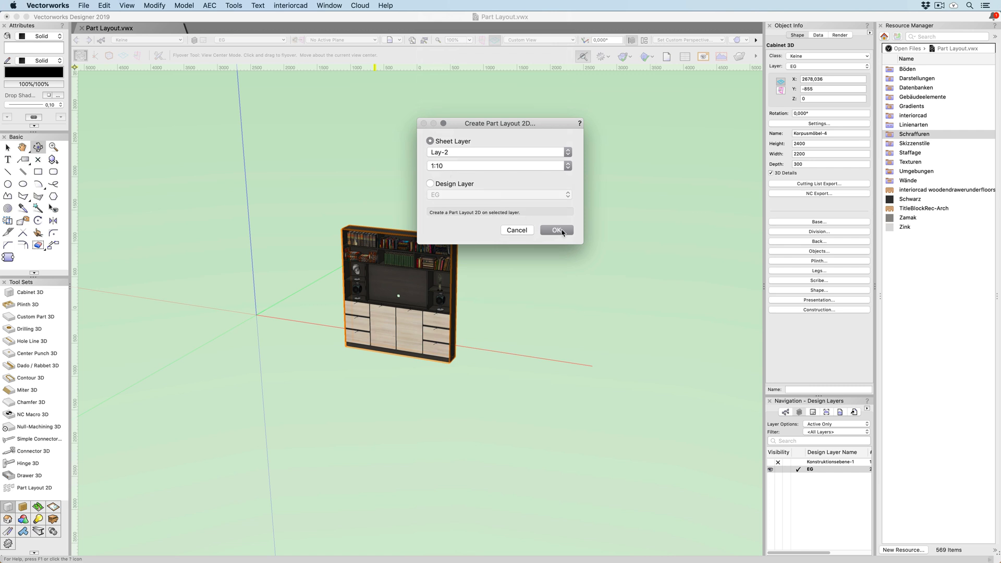
pyautogui.click(554, 229)
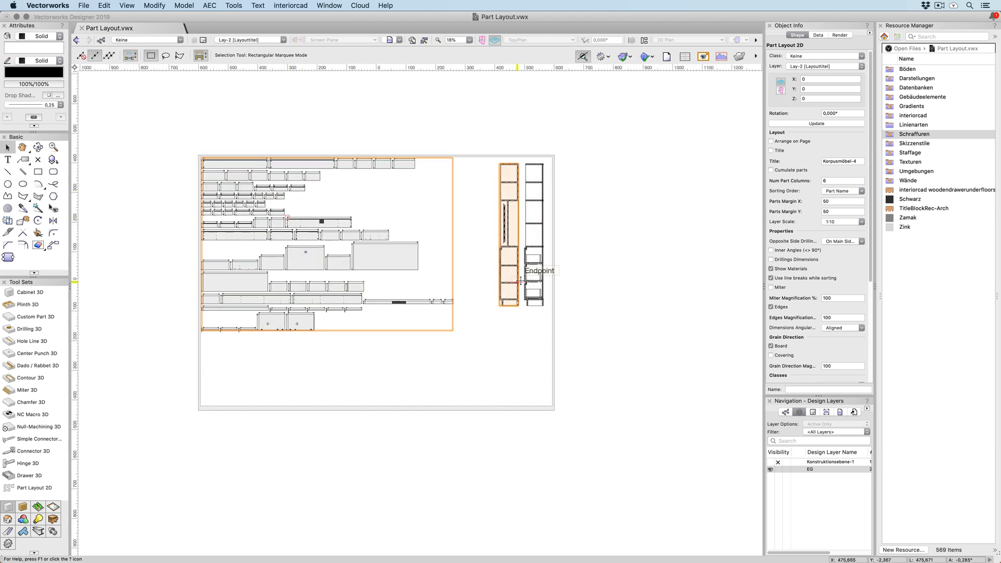
pyautogui.click(860, 222)
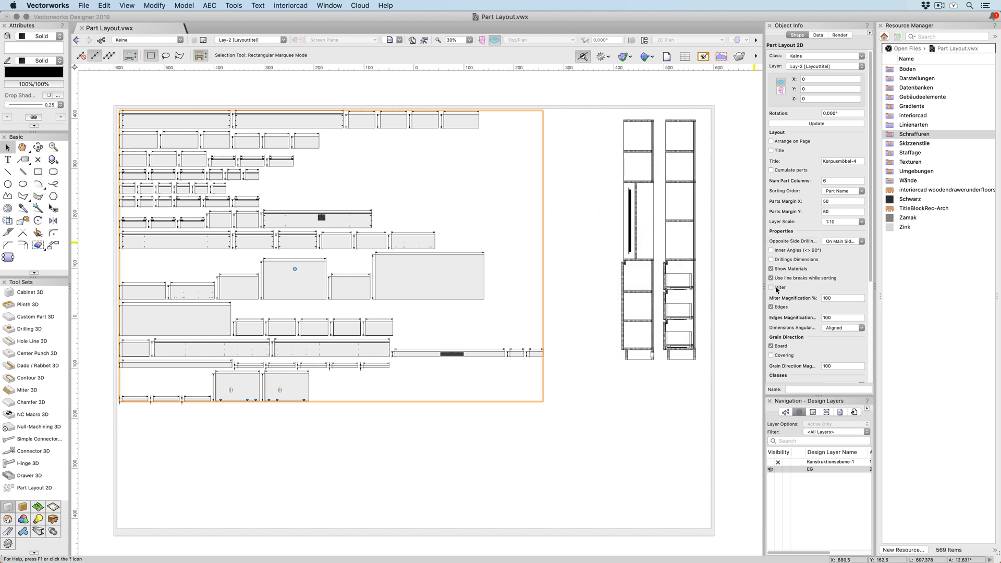
# - Enable Miter in Object Info with 500% miter magnification, then deselect
pyautogui.click(772, 287)
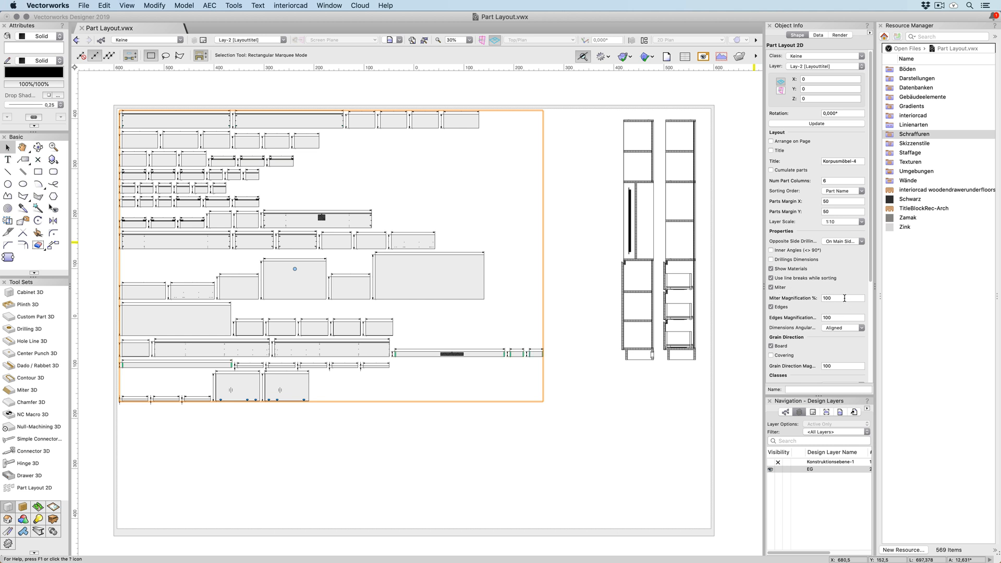
pyautogui.click(842, 299)
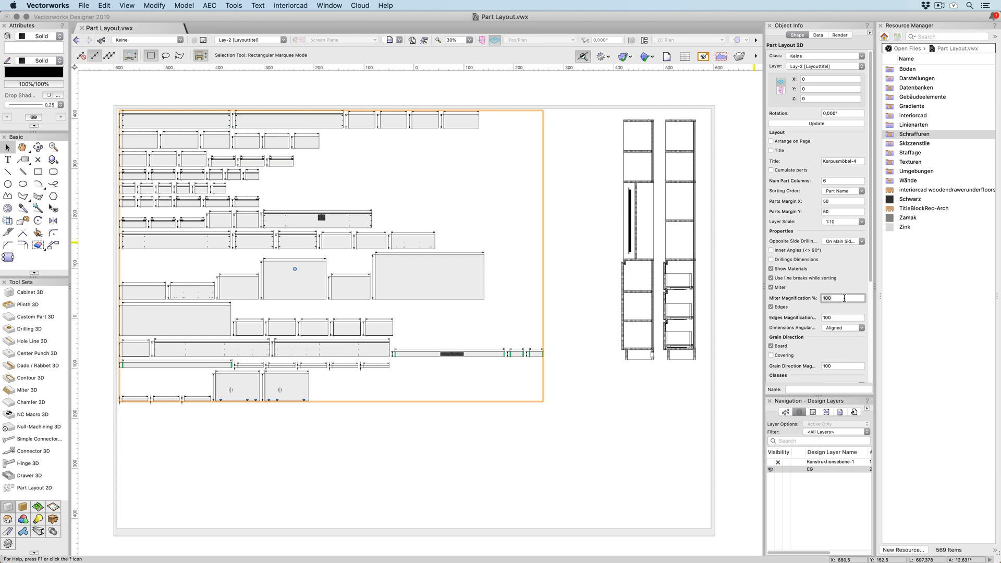
pyautogui.write('500')
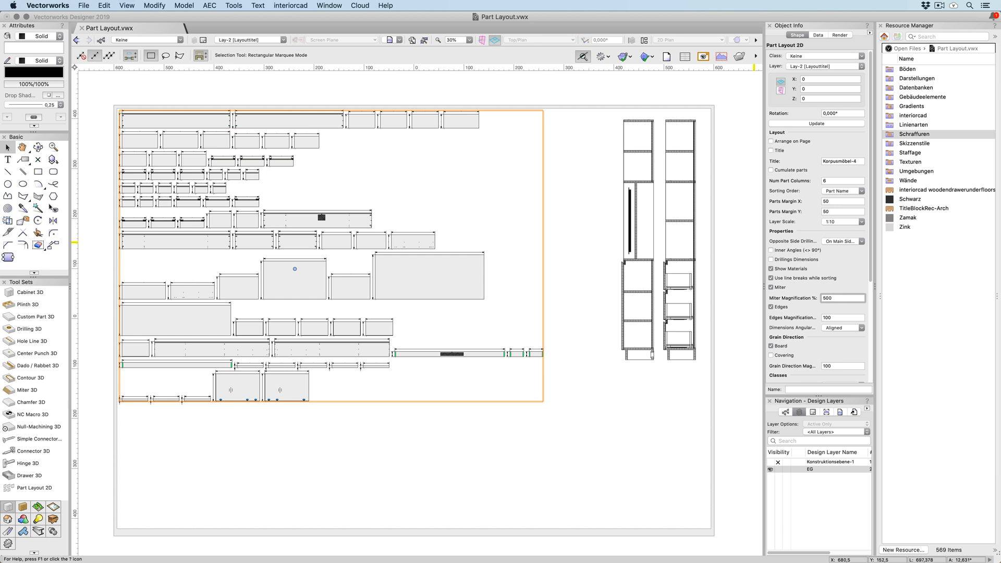
pyautogui.moveTo(391, 362)
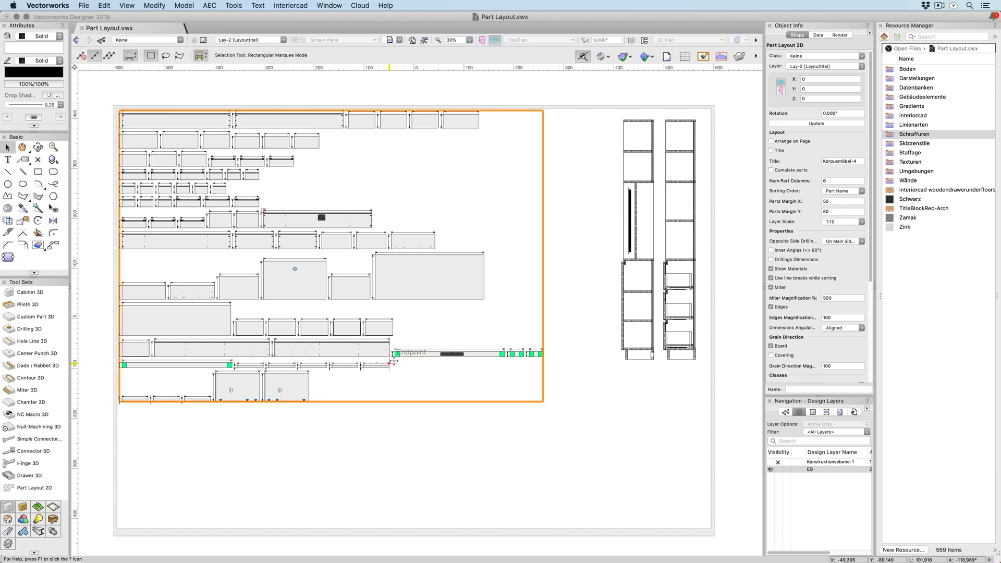
pyautogui.click(432, 445)
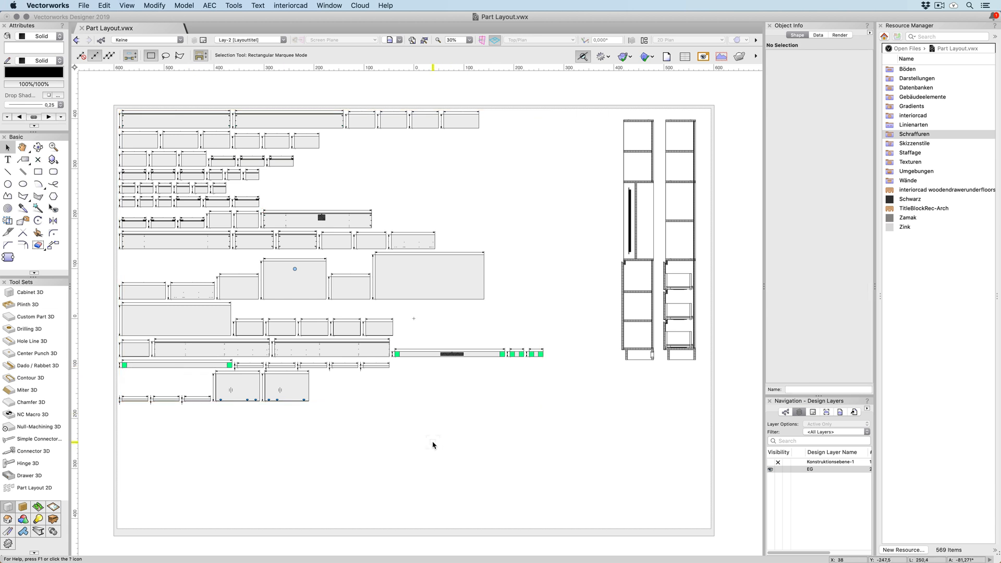